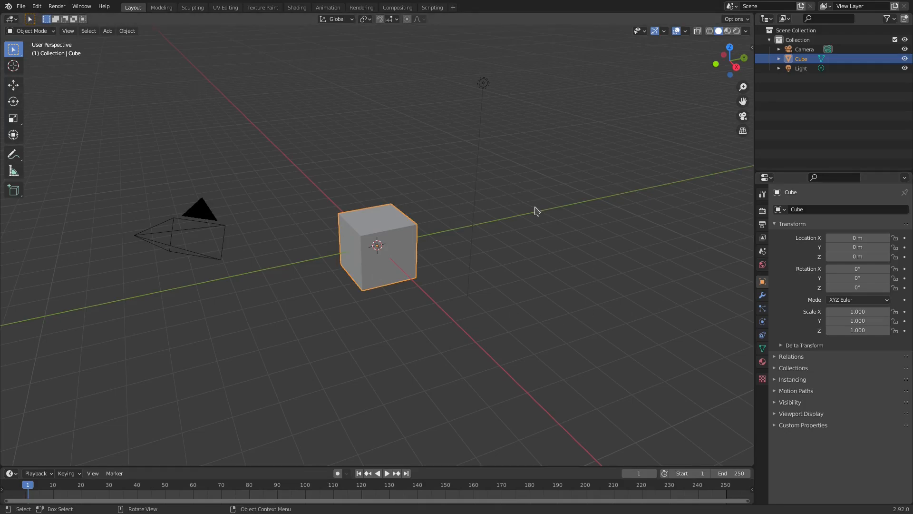
pyautogui.moveTo(396, 214)
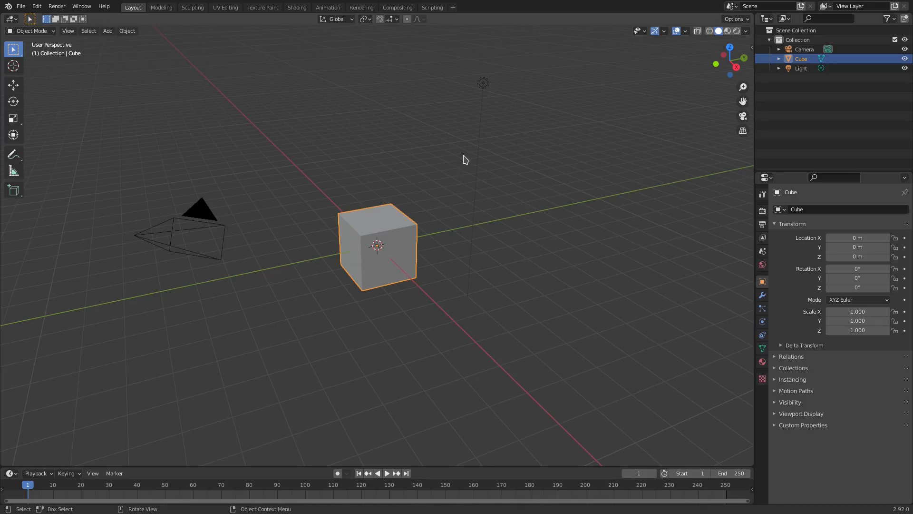
# Add an Ico Sphere, move it up above the cube and scale it to about 1.85
pyautogui.click(107, 30)
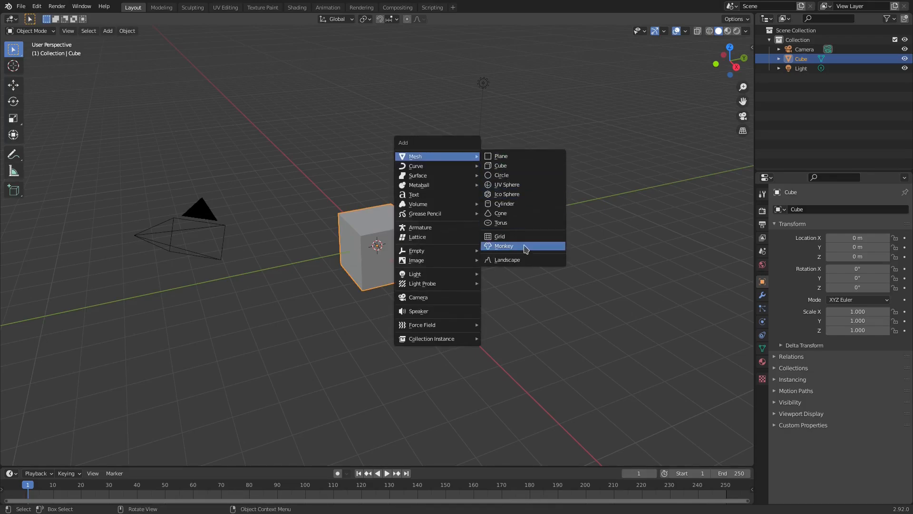
pyautogui.click(508, 194)
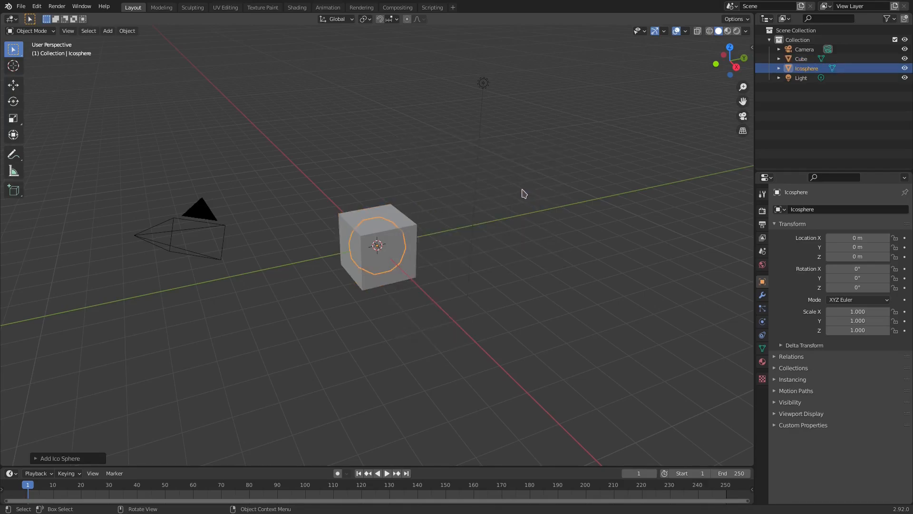
pyautogui.moveTo(484, 222)
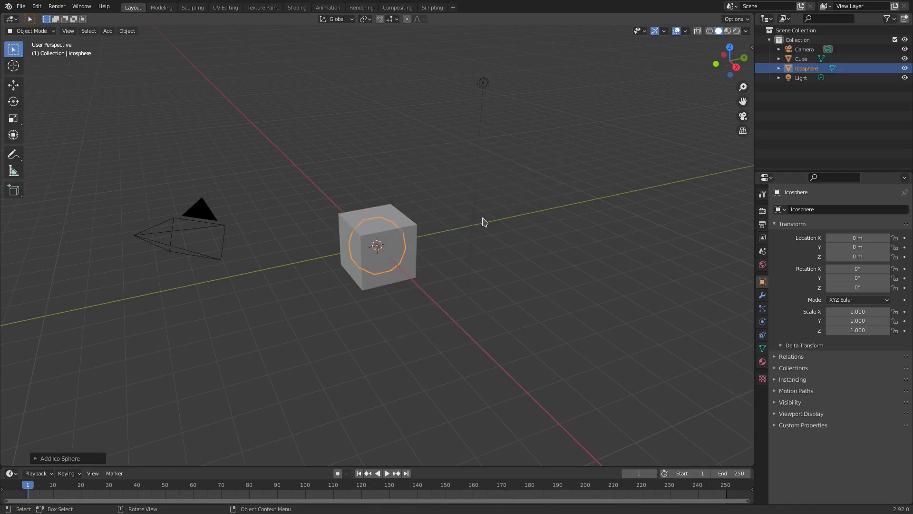
pyautogui.moveTo(378, 245); pyautogui.dragTo(286, 204)
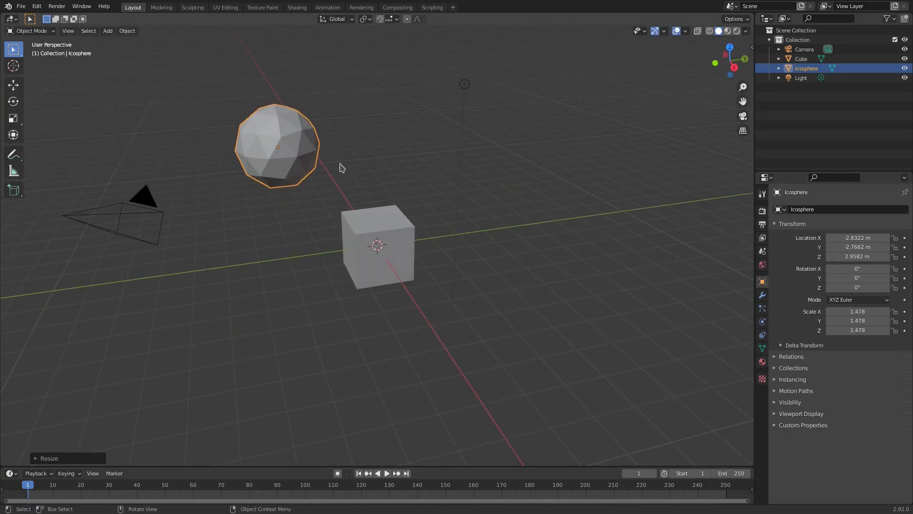
pyautogui.click(378, 245)
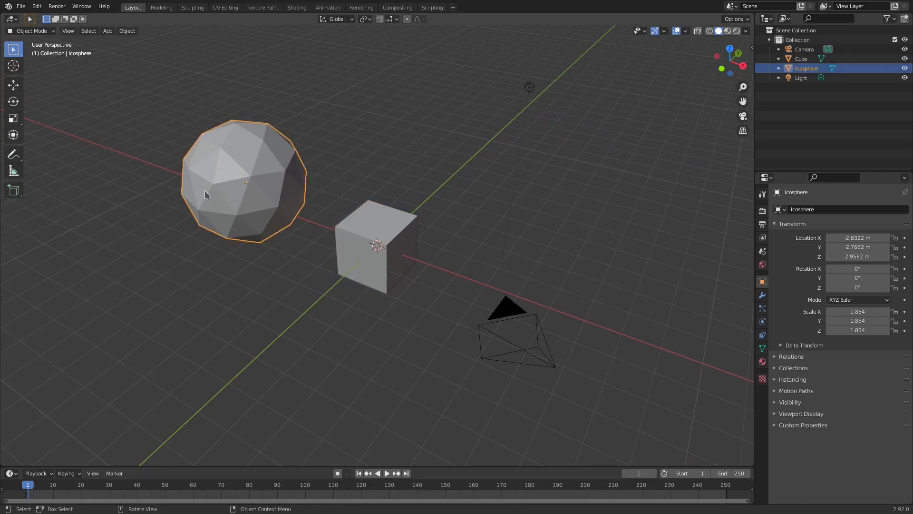
pyautogui.moveTo(262, 184)
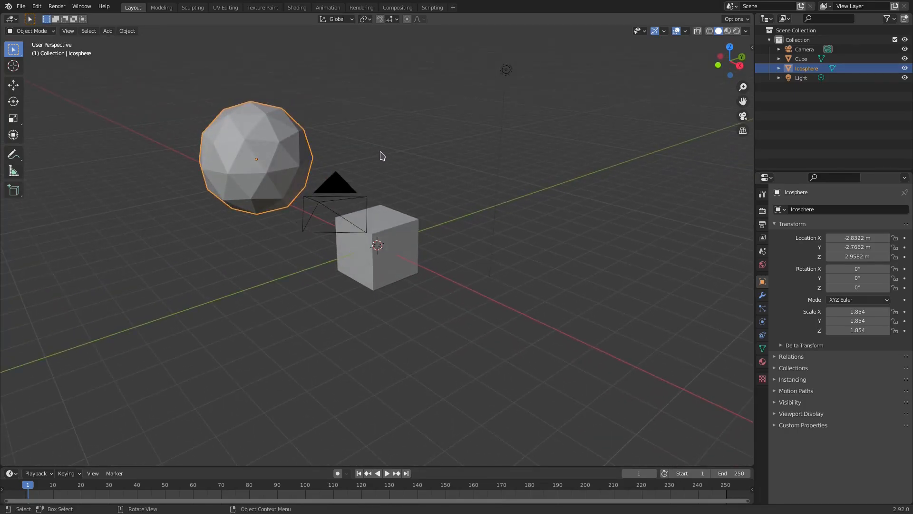
# Select the cube and switch on the magnet snapping toggle in the viewport header
pyautogui.click(378, 243)
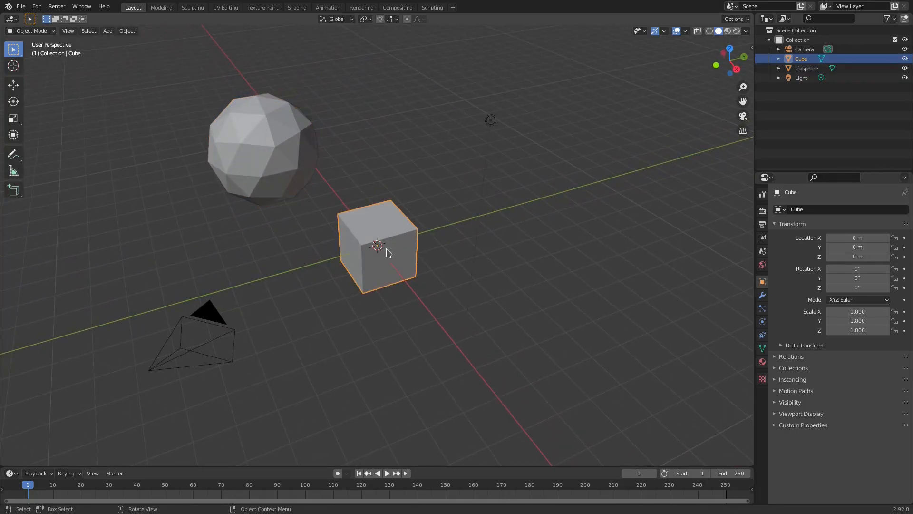
pyautogui.moveTo(379, 19)
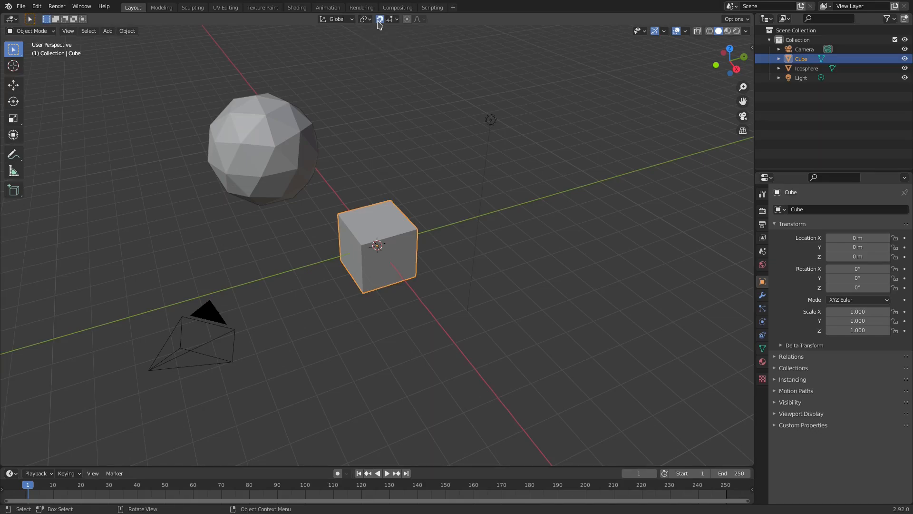
pyautogui.click(381, 19)
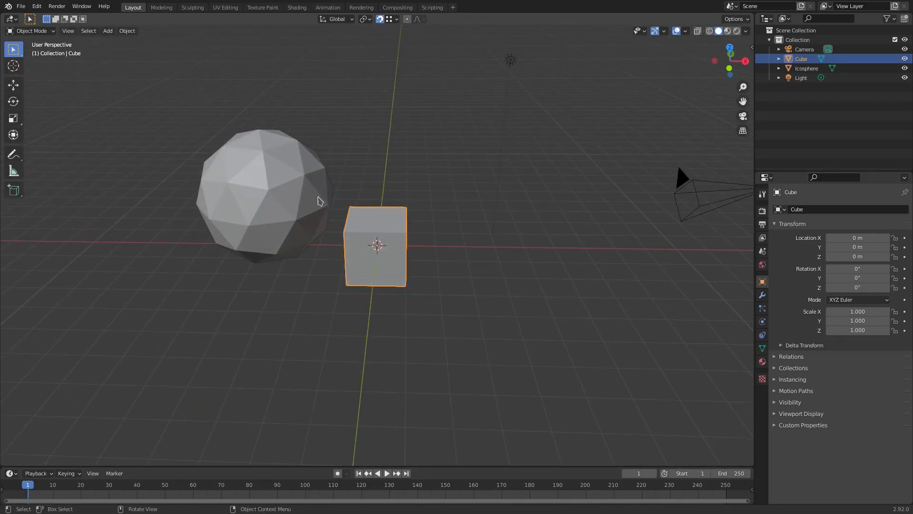
pyautogui.moveTo(477, 251)
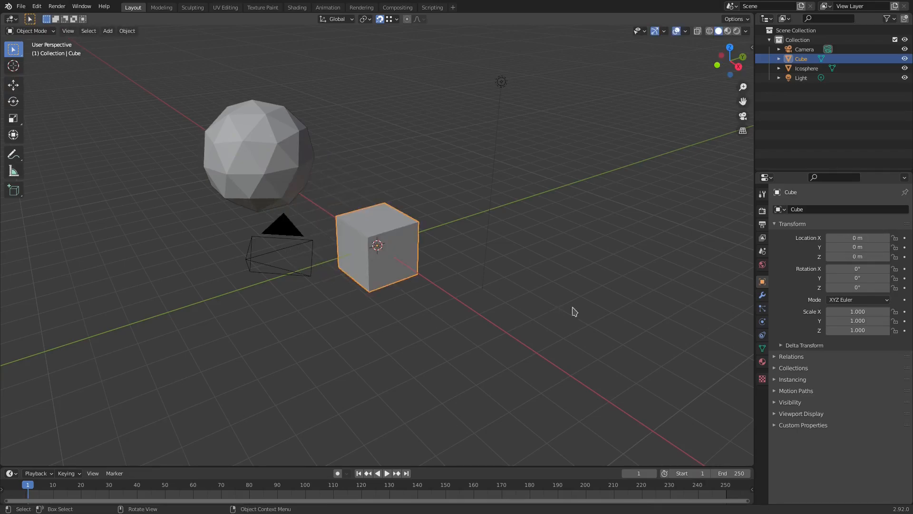
pyautogui.press('g')
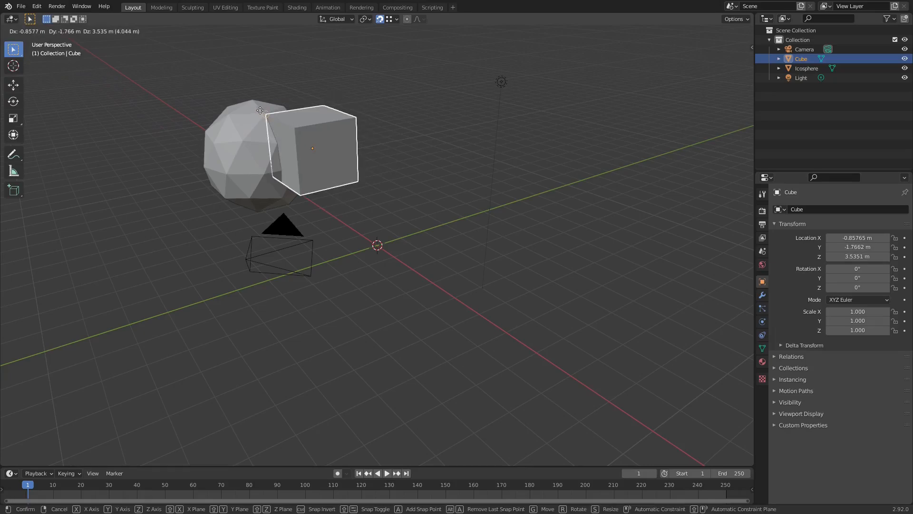
pyautogui.moveTo(313, 148); pyautogui.dragTo(274, 206)
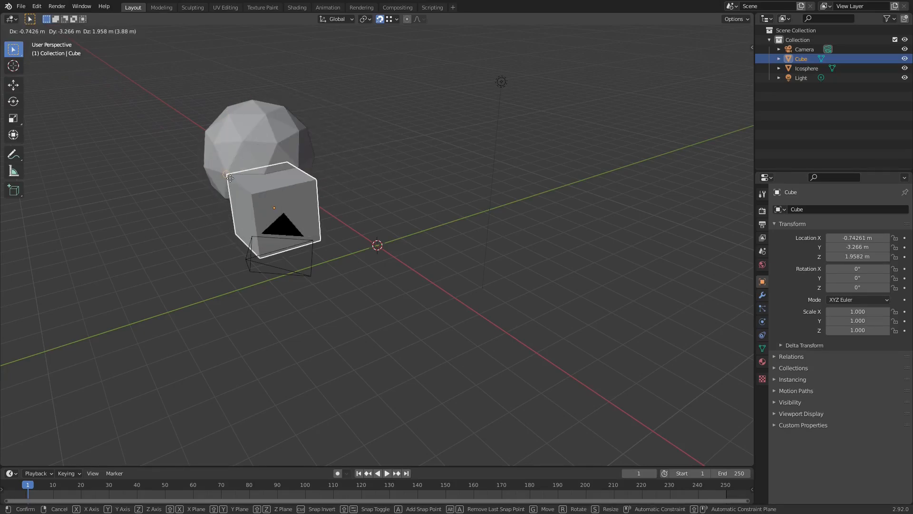
pyautogui.moveTo(268, 203); pyautogui.dragTo(350, 219)
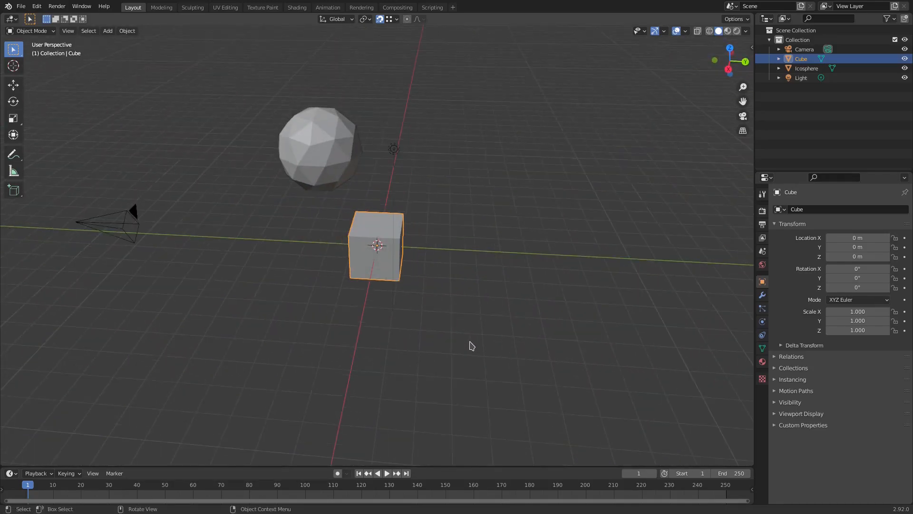
pyautogui.moveTo(536, 193)
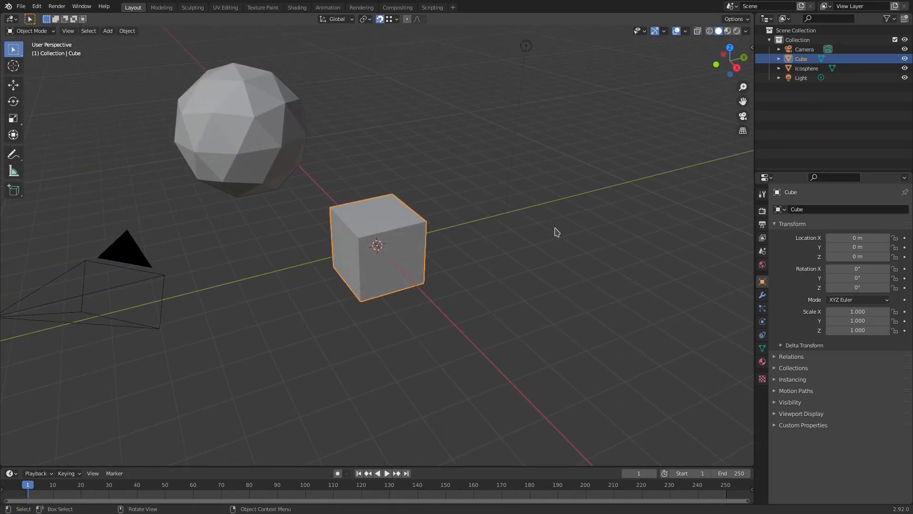
# Try a trackball rotation of the cube, cancel it, and bring up the Snap dropdown
pyautogui.moveTo(554, 233); pyautogui.dragTo(535, 240)
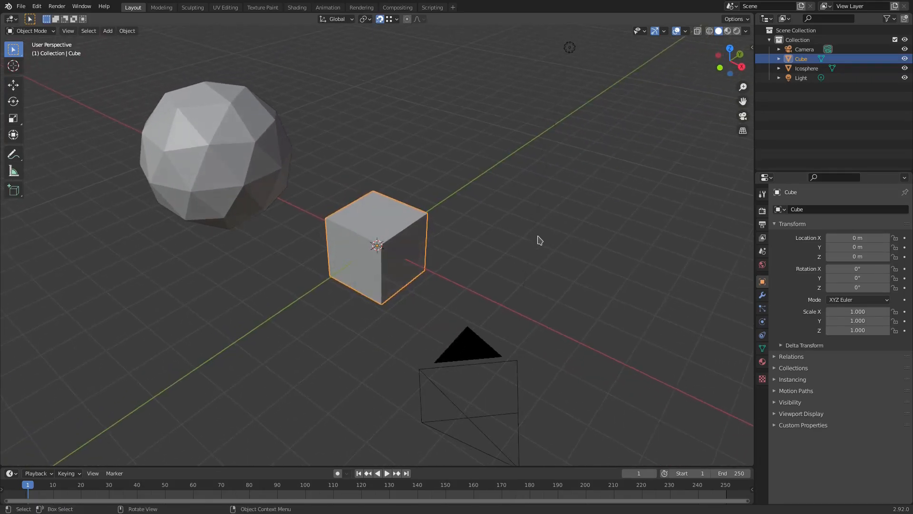
pyautogui.press('s')
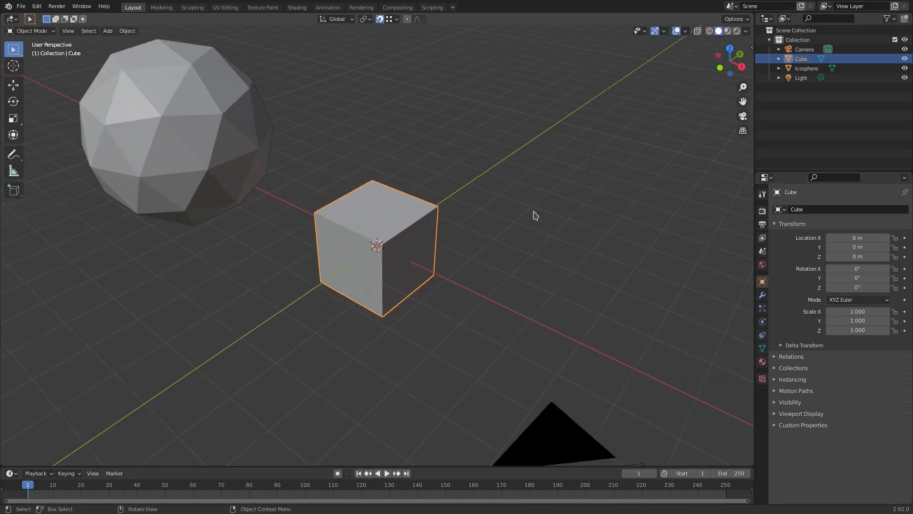
pyautogui.press('r')
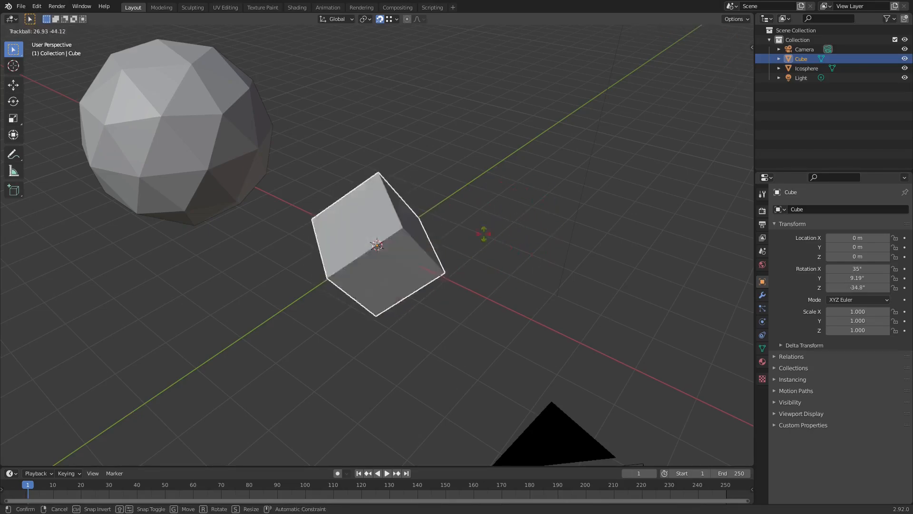
pyautogui.click(388, 19)
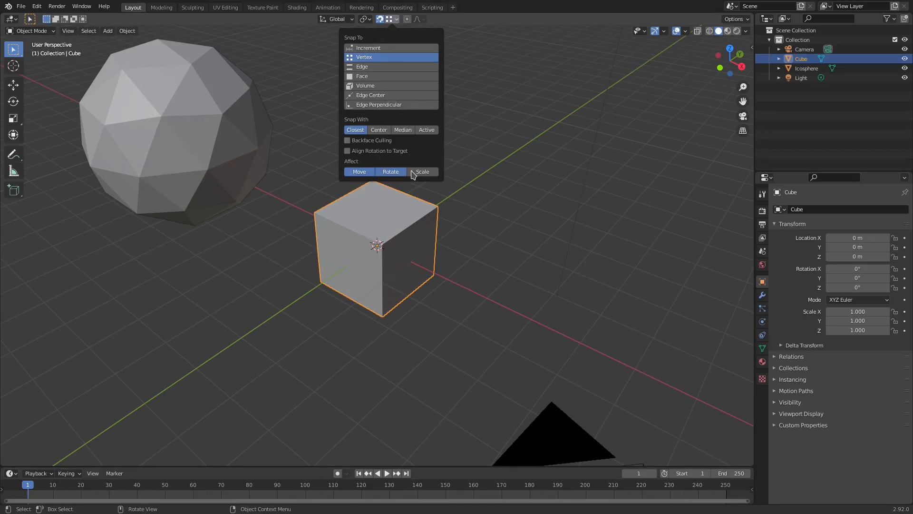
# Enable Scale under Affect in the snap options and close the popover
pyautogui.click(535, 264)
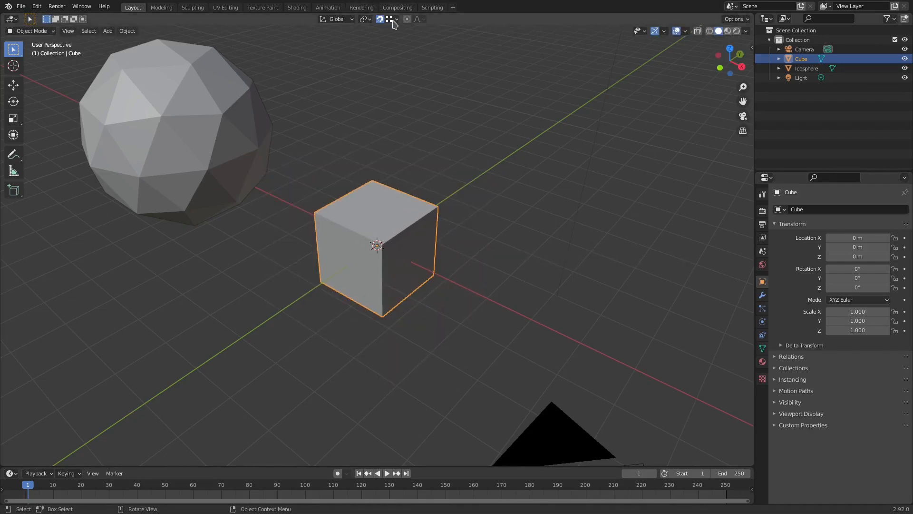
pyautogui.click(407, 19)
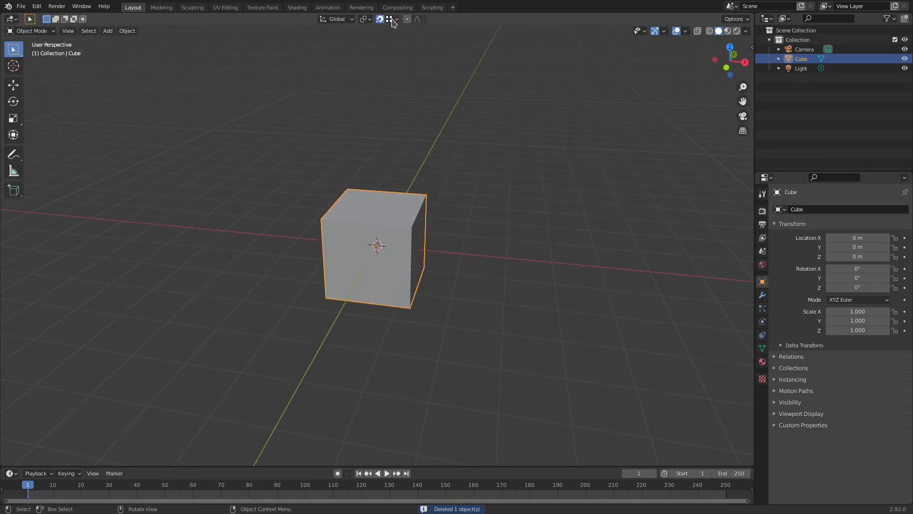
pyautogui.click(389, 19)
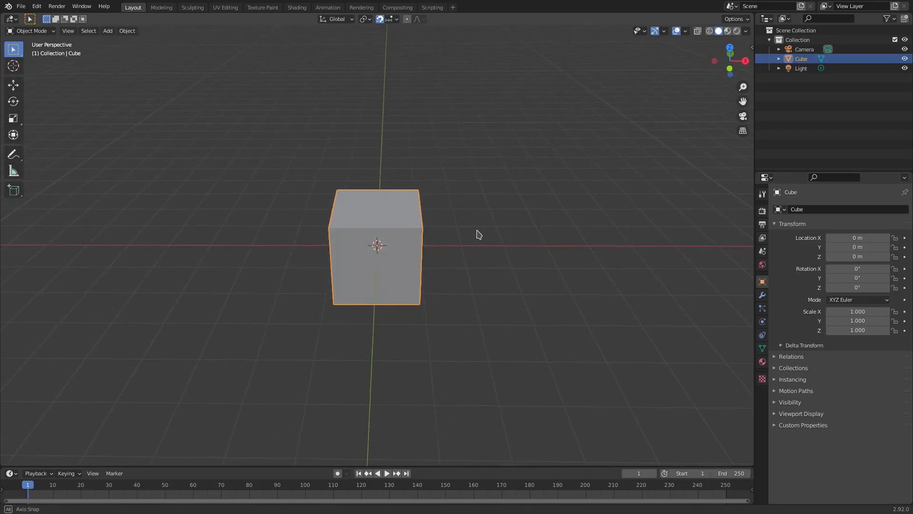
pyautogui.moveTo(478, 235); pyautogui.dragTo(516, 217)
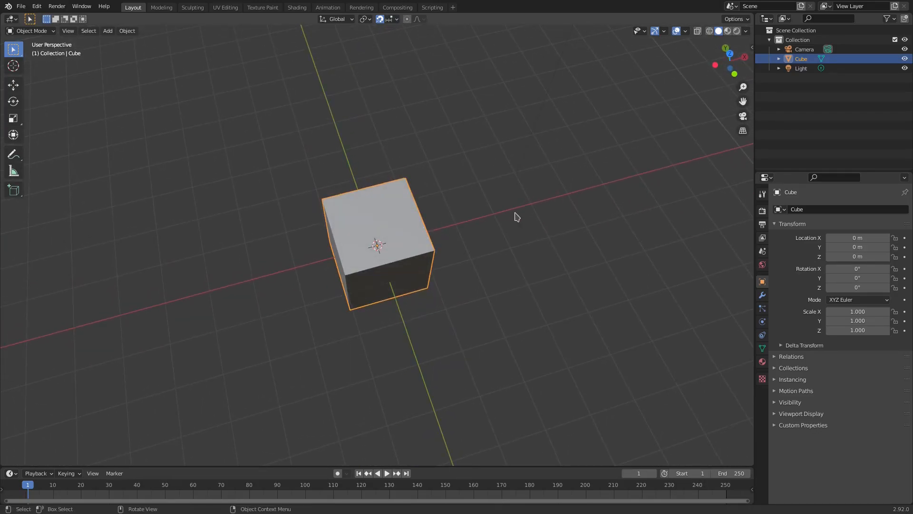
pyautogui.press('s')
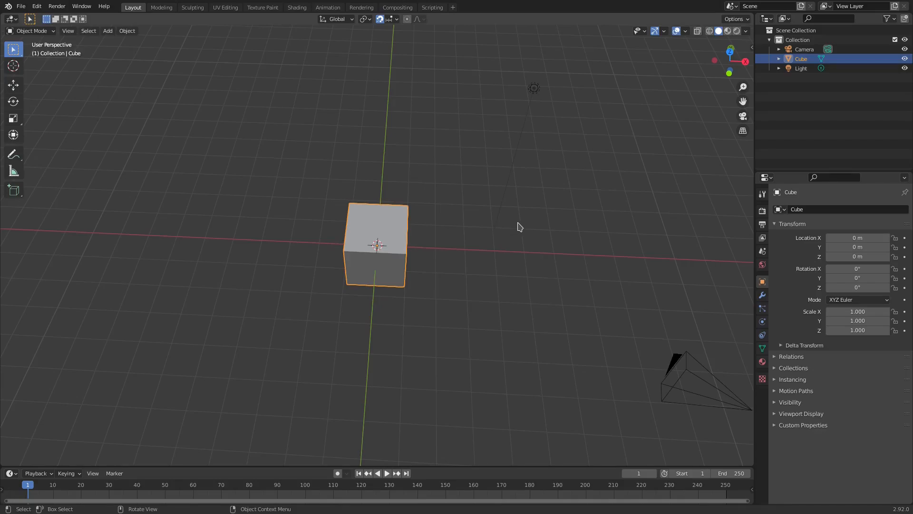
pyautogui.press('r')
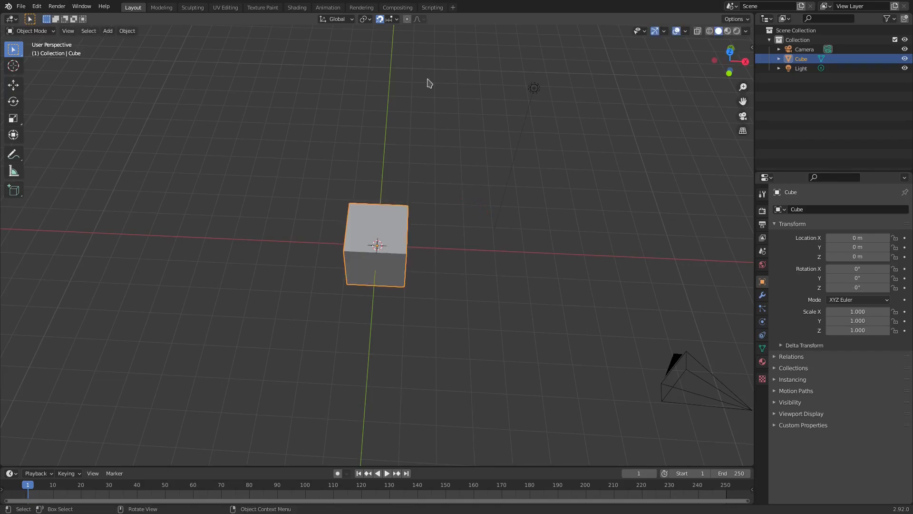
pyautogui.click(396, 19)
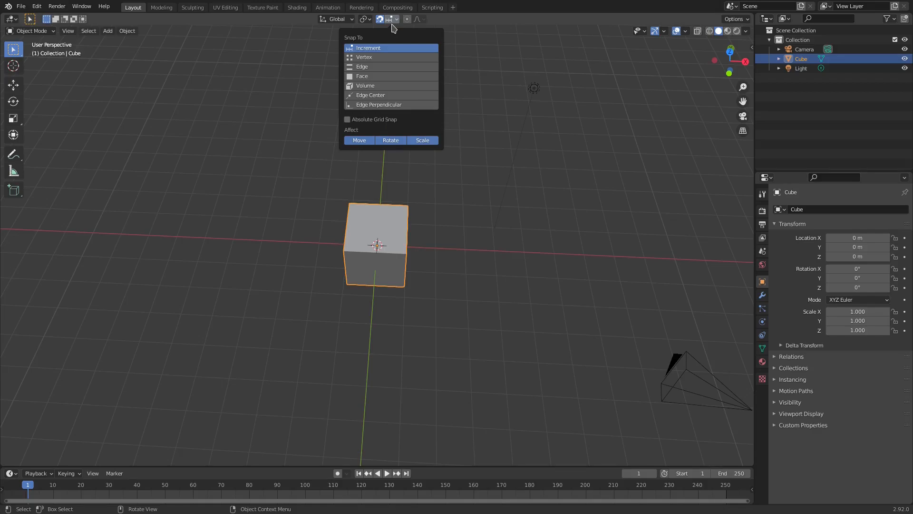
pyautogui.moveTo(387, 65)
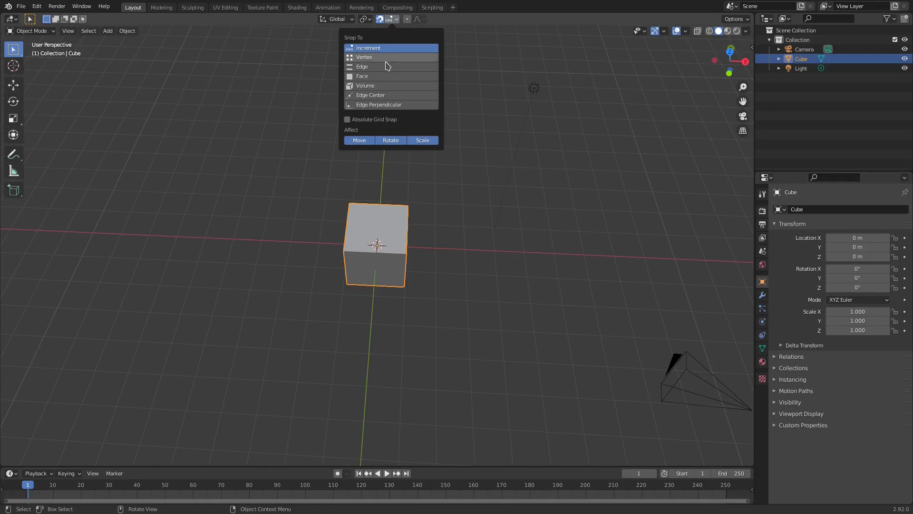
pyautogui.moveTo(385, 57)
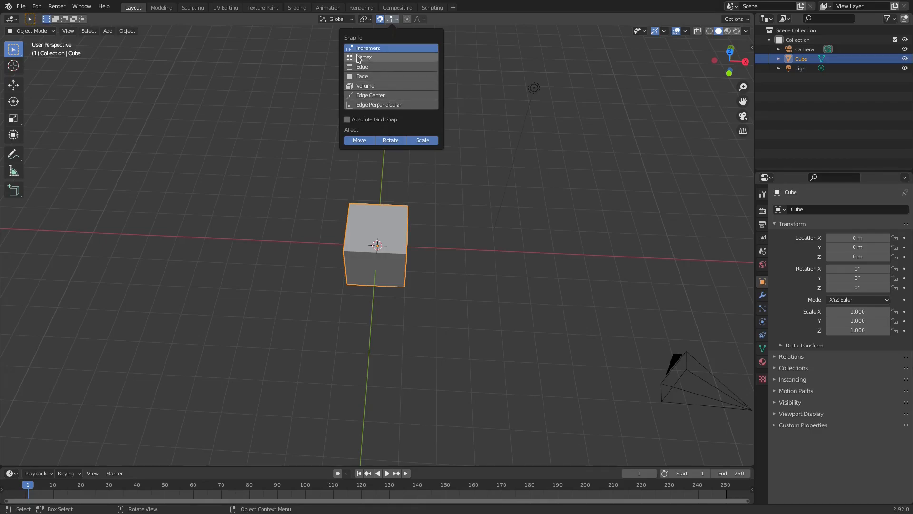
pyautogui.moveTo(408, 67)
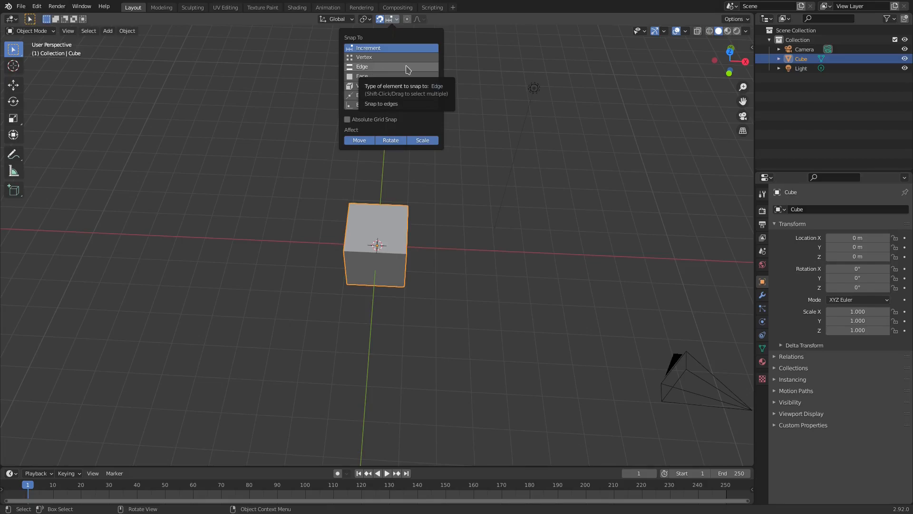
pyautogui.moveTo(387, 68)
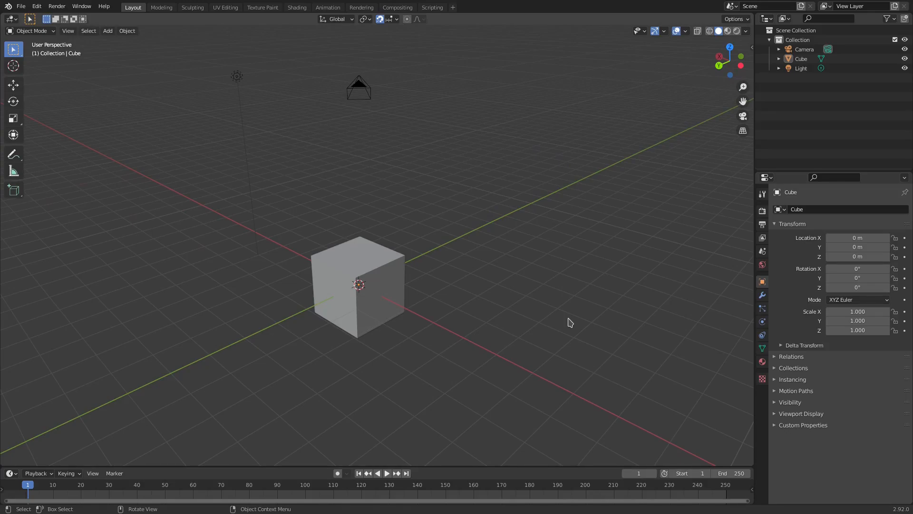
pyautogui.moveTo(564, 323)
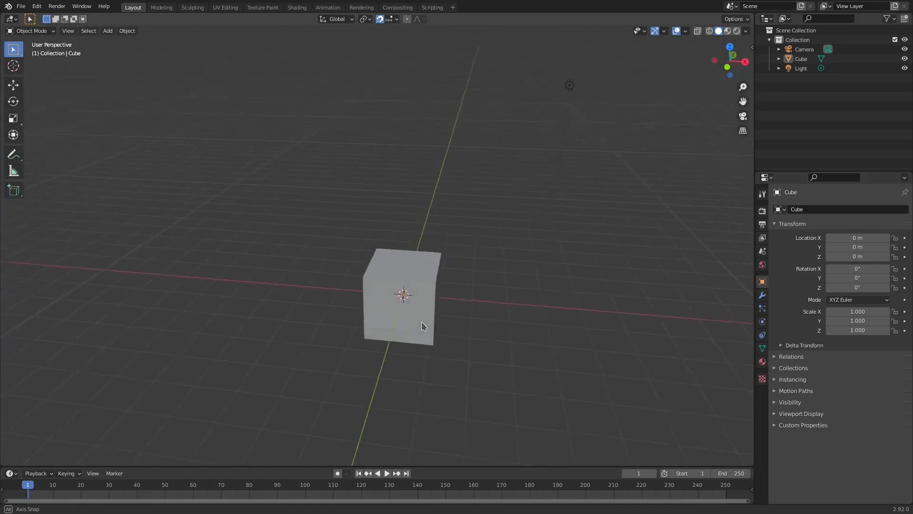
# Orbit the viewport around the cube to inspect the scene
pyautogui.moveTo(423, 326); pyautogui.dragTo(357, 329)
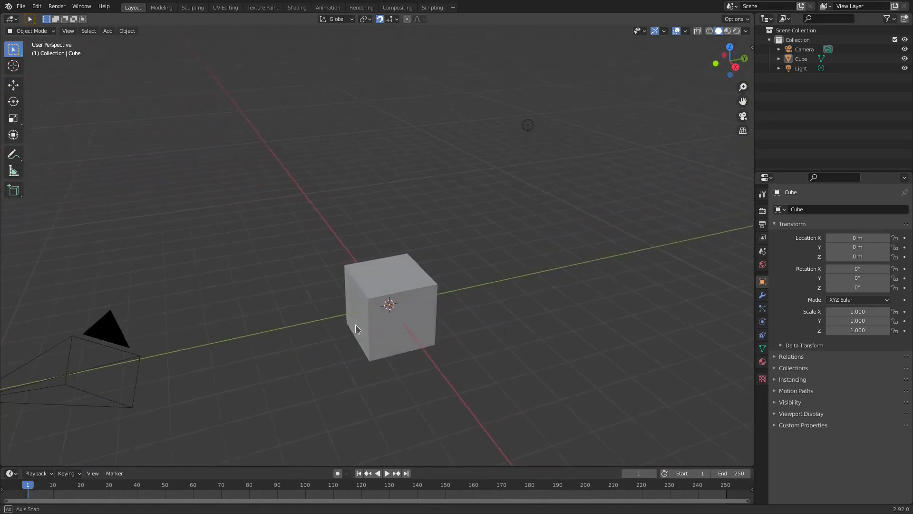